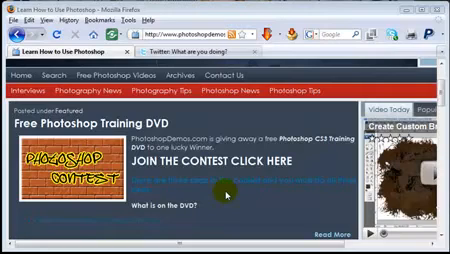
scroll("down", 3)
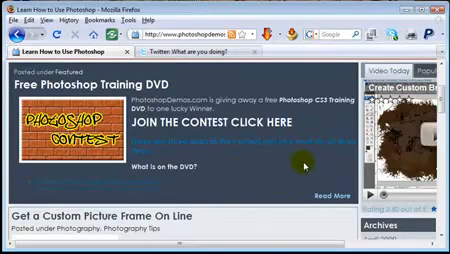
scroll("up", 3)
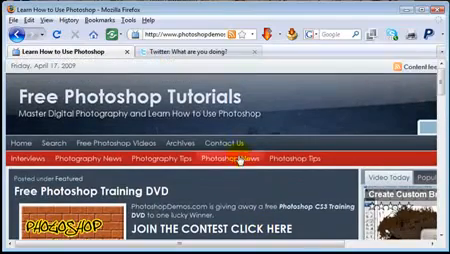
scroll("down", 3)
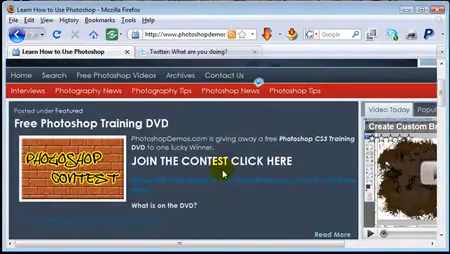
scroll("up", 3)
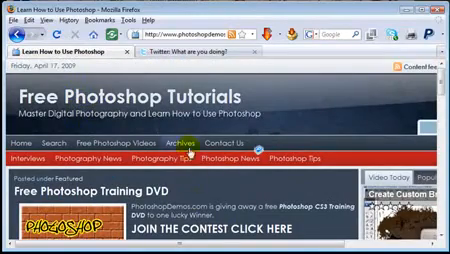
scroll("down", 3)
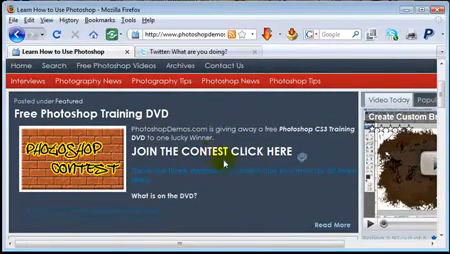
scroll("down", 3)
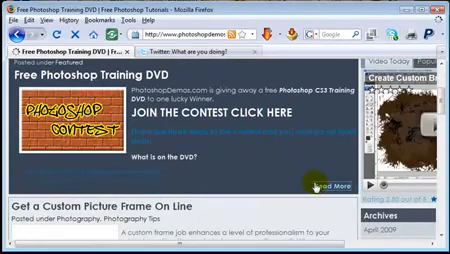
scroll("down", 3)
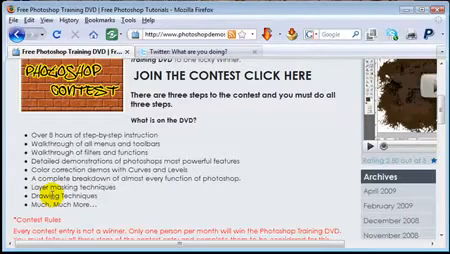
scroll("down", 3)
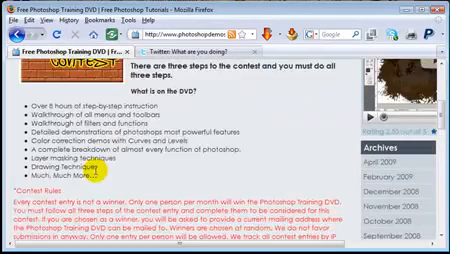
scroll("down", 3)
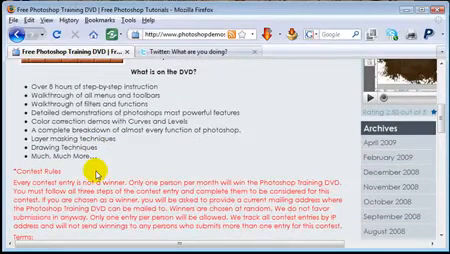
scroll("down", 3)
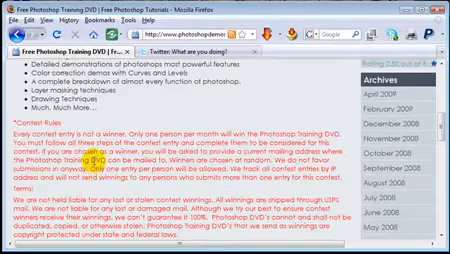
scroll("down", 3)
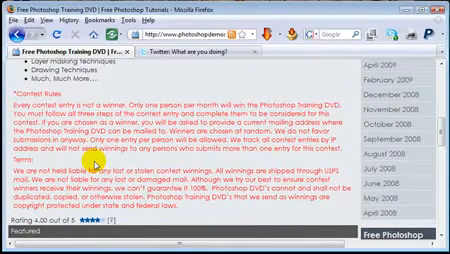
scroll("up", 3)
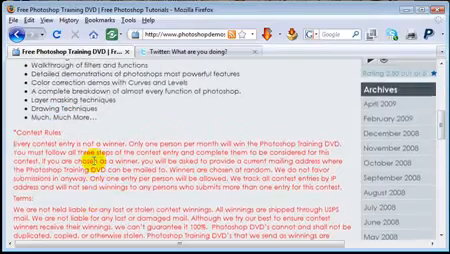
scroll("up", 3)
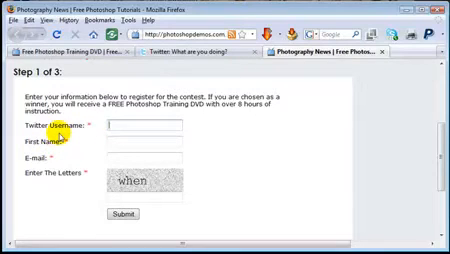
type("ac661")
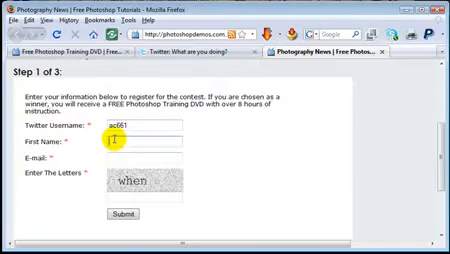
type("Aaron")
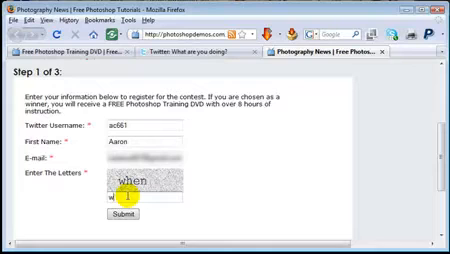
type("when")
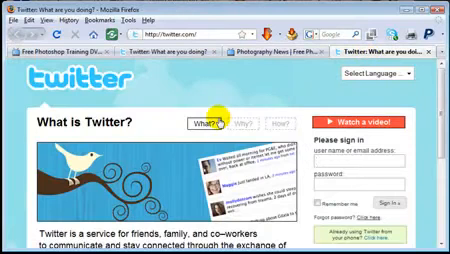
scroll("down", 3)
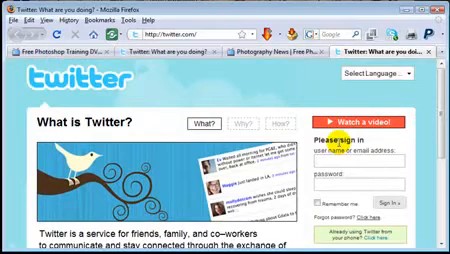
type("ad")
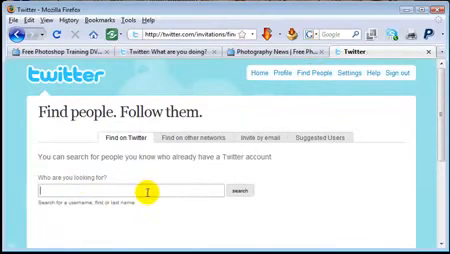
type("ac")
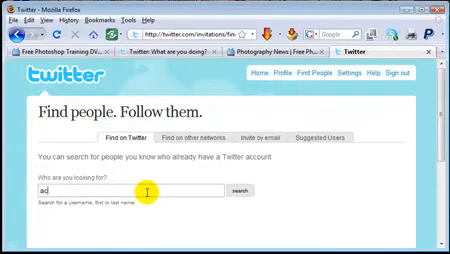
type("661")
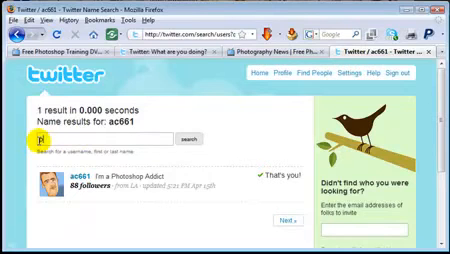
type("photoshop")
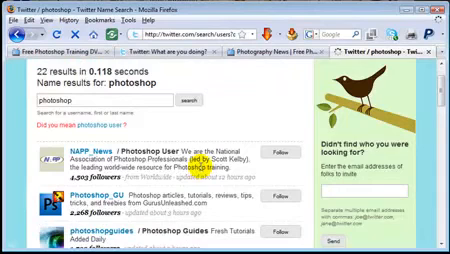
scroll("down", 3)
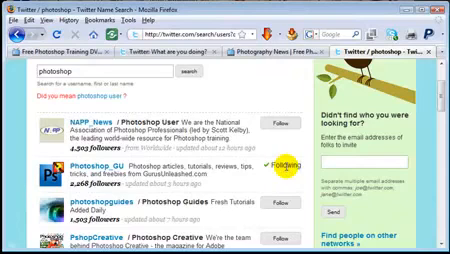
scroll("up", 3)
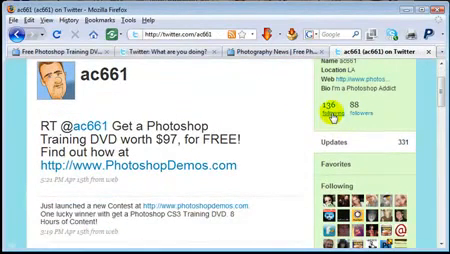
scroll("down", 3)
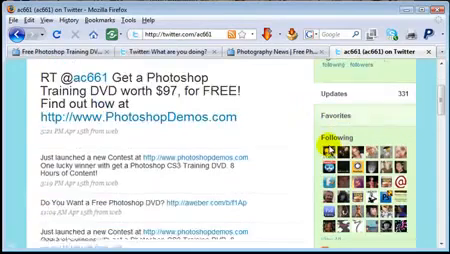
scroll("down", 3)
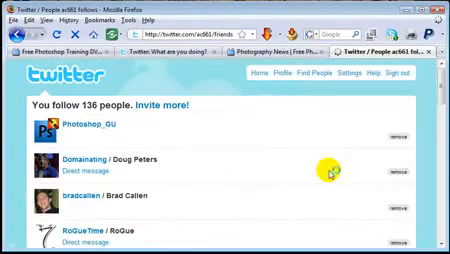
scroll("down", 3)
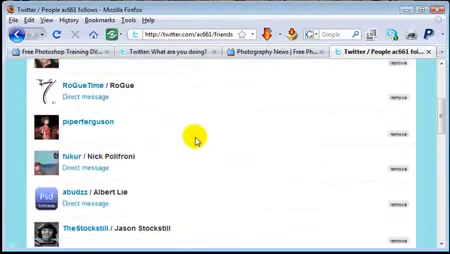
scroll("up", 3)
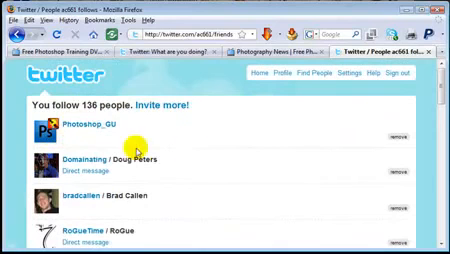
scroll("down", 3)
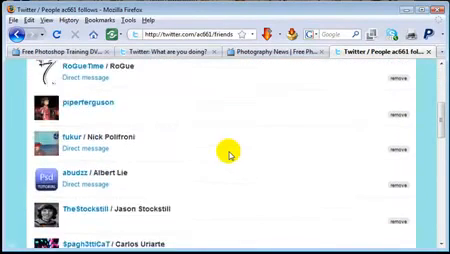
scroll("up", 3)
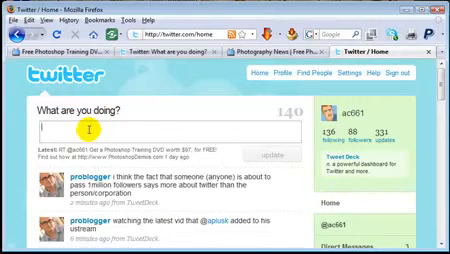
type("RT @ac661 Get a Photoshop Training DVD worth $97, for FREE! Find out how at http://www.PhotoshopDemos.com")
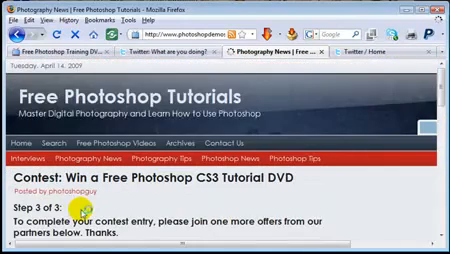
scroll("down", 3)
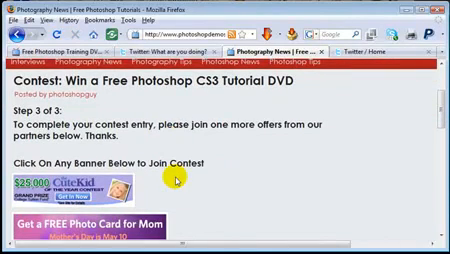
scroll("down", 3)
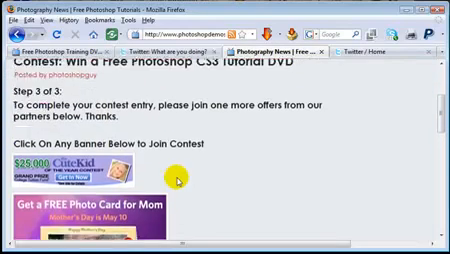
scroll("up", 3)
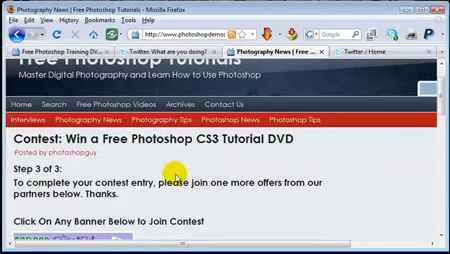
scroll("down", 3)
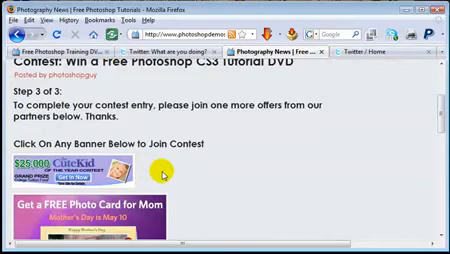
scroll("down", 3)
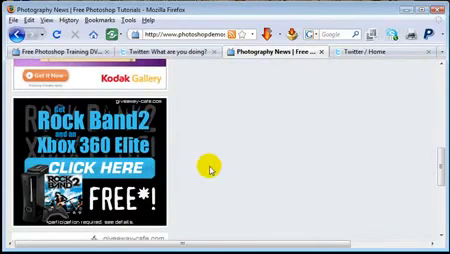
scroll("down", 3)
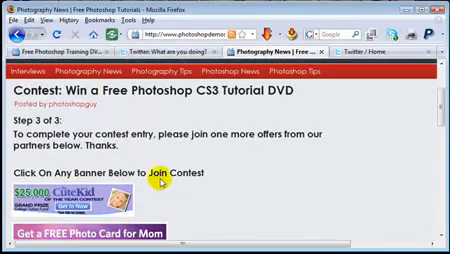
scroll("down", 3)
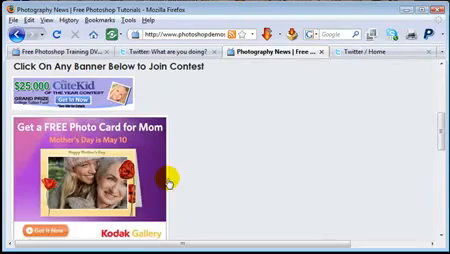
scroll("down", 3)
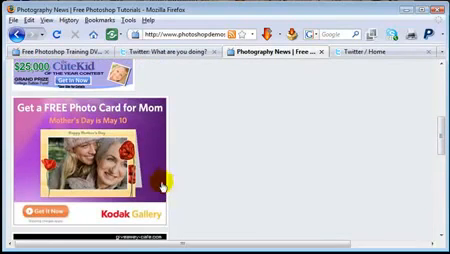
scroll("down", 3)
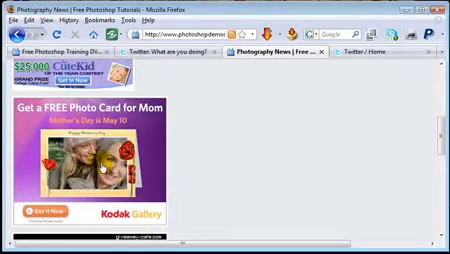
scroll("down", 3)
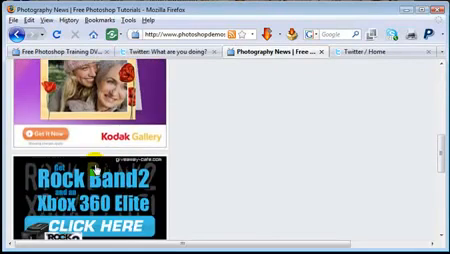
scroll("down", 3)
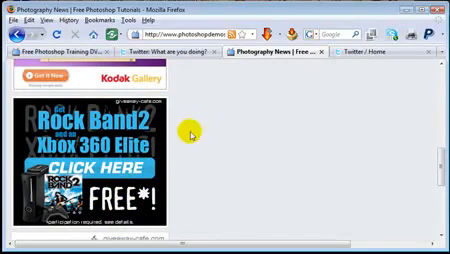
scroll("down", 3)
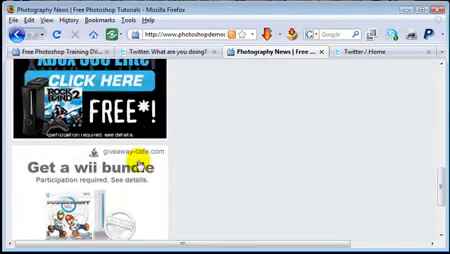
scroll("down", 3)
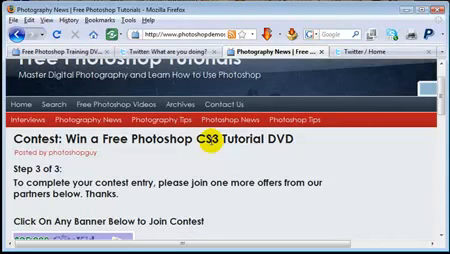
scroll("down", 3)
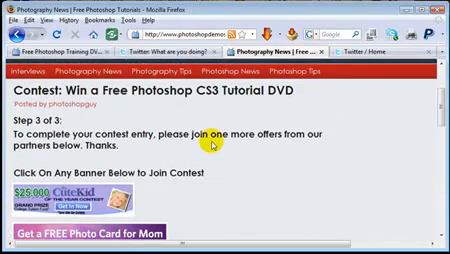
scroll("up", 3)
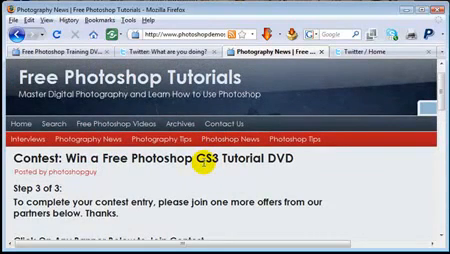
scroll("down", 3)
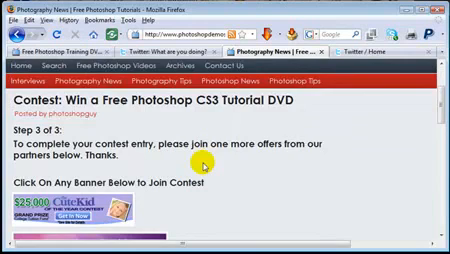
scroll("up", 3)
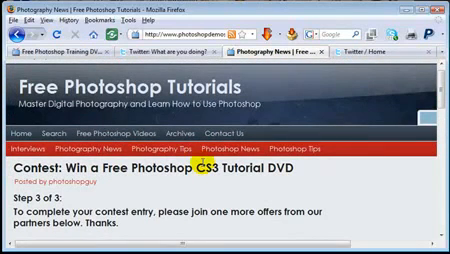
scroll("down", 3)
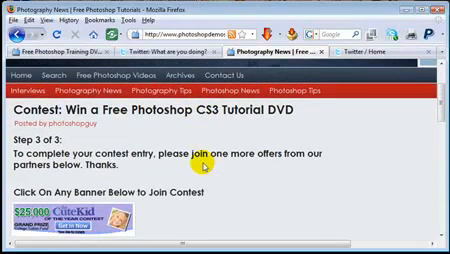